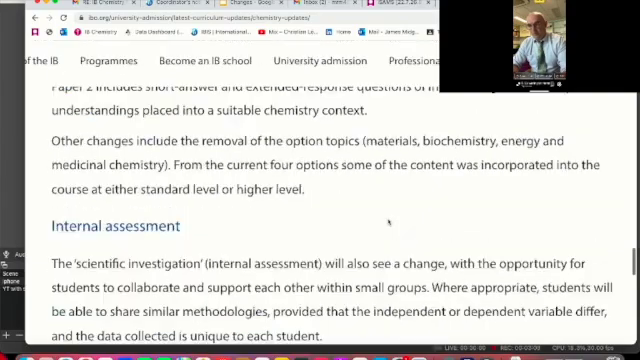
pyautogui.scroll(-3)
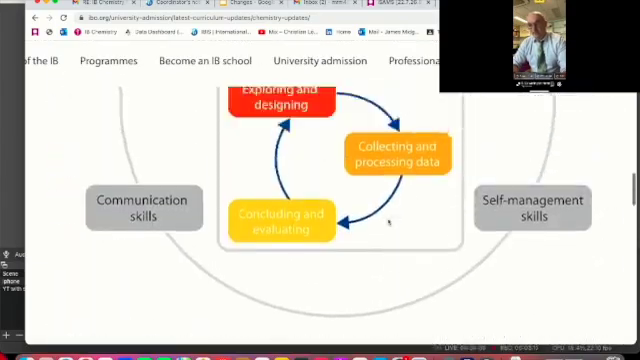